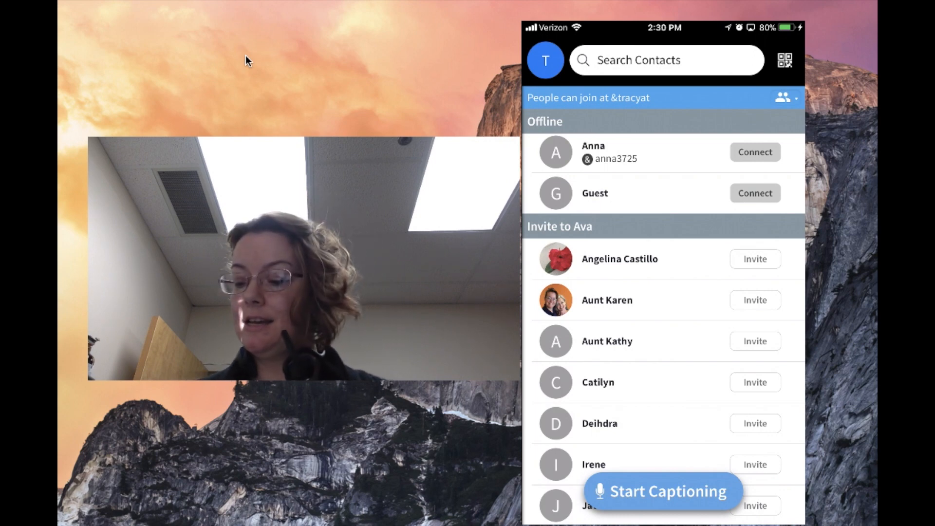
Step: Start a live captioning session so Ava transcribes the presenter's remarks in real time
{"action": "left_click", "coordinate": [663, 491]}
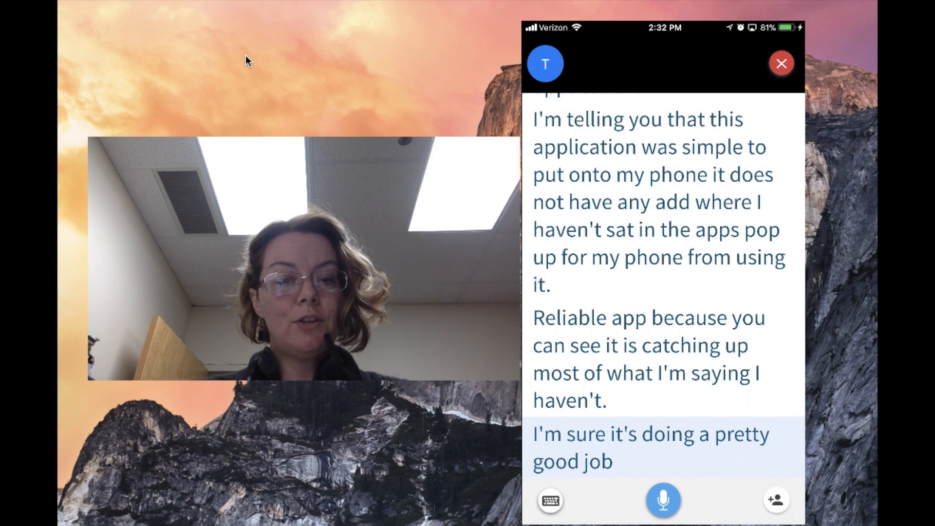
{"action": "scroll", "scroll_direction": "down", "scroll_amount": 3}
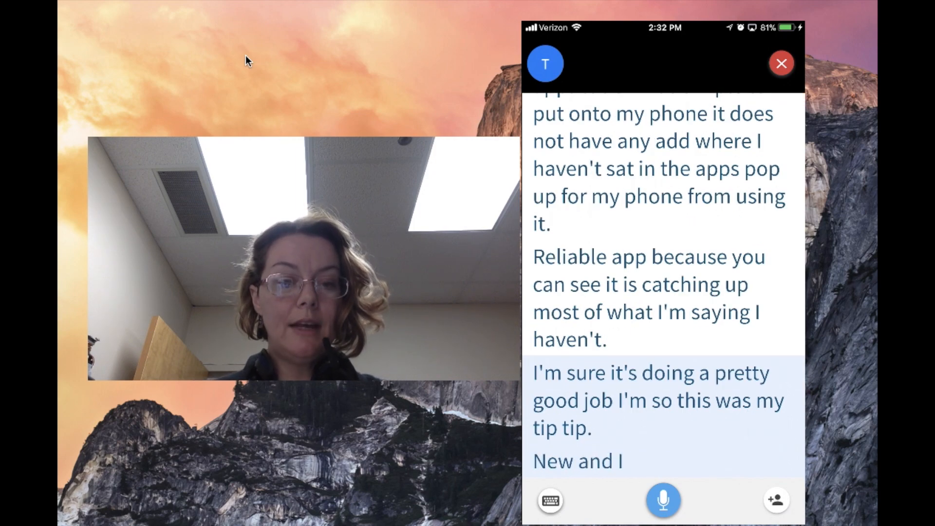